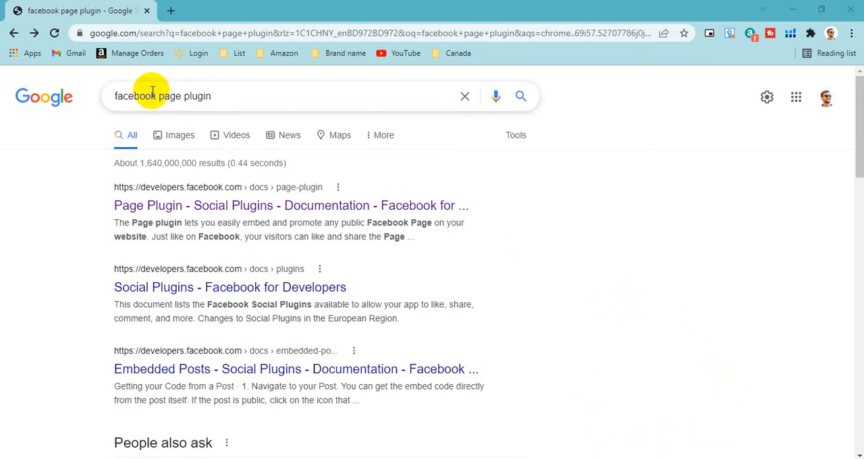
pyautogui.moveTo(227, 96)
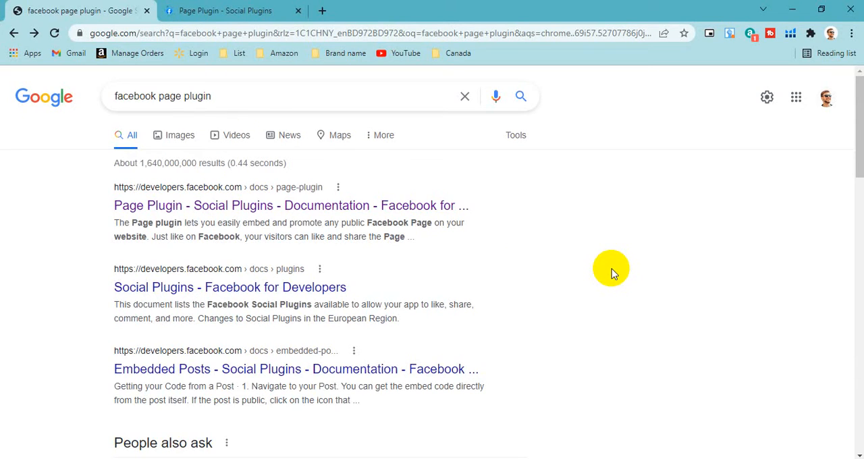
pyautogui.moveTo(176, 215)
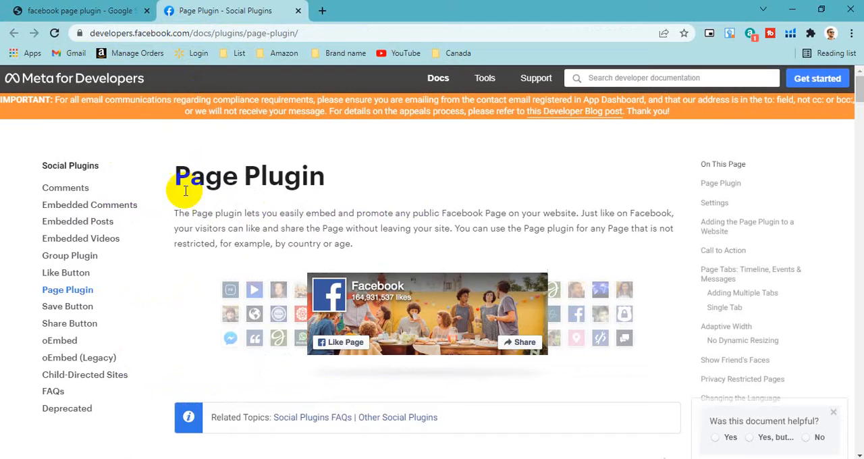
pyautogui.moveTo(181, 268)
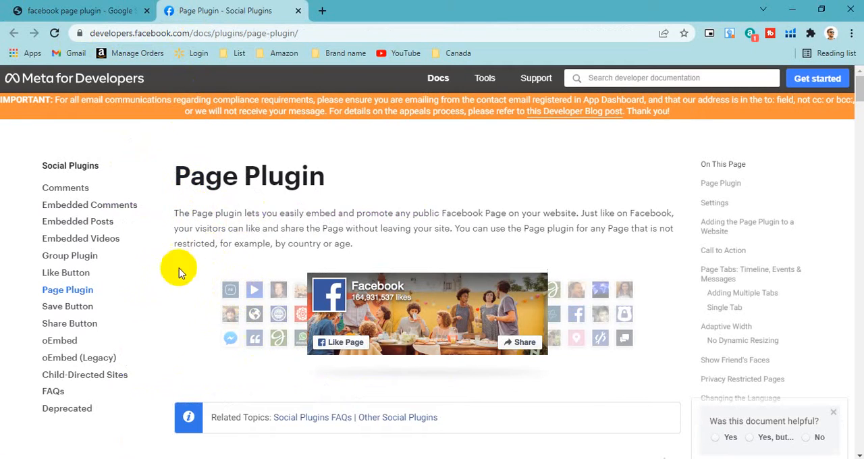
pyautogui.moveTo(68, 289)
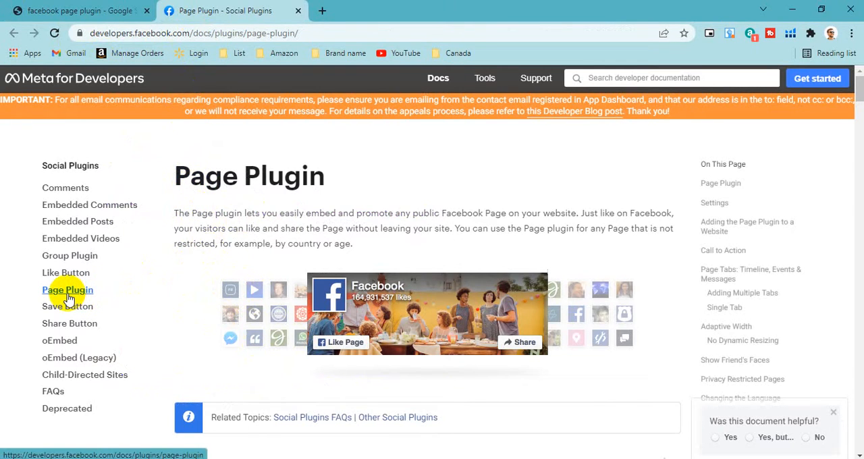
# Scroll the Page Plugin docs to the configurator, then switch over to Facebook in another tab
pyautogui.scroll(-3)
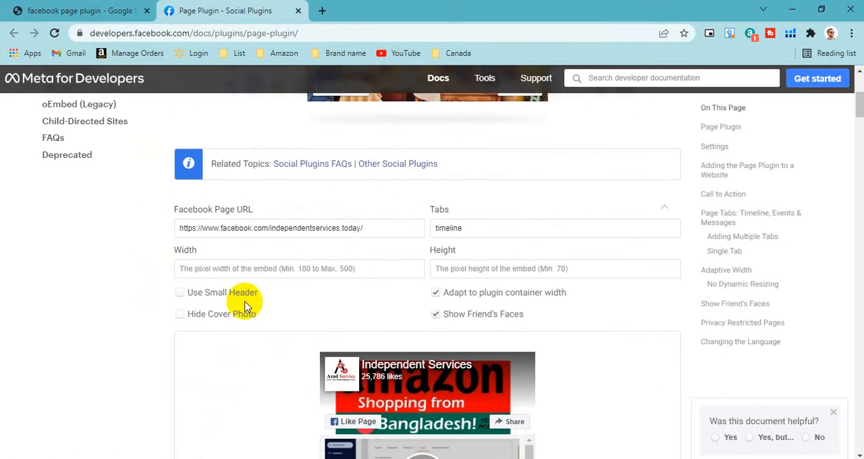
pyautogui.scroll(-3)
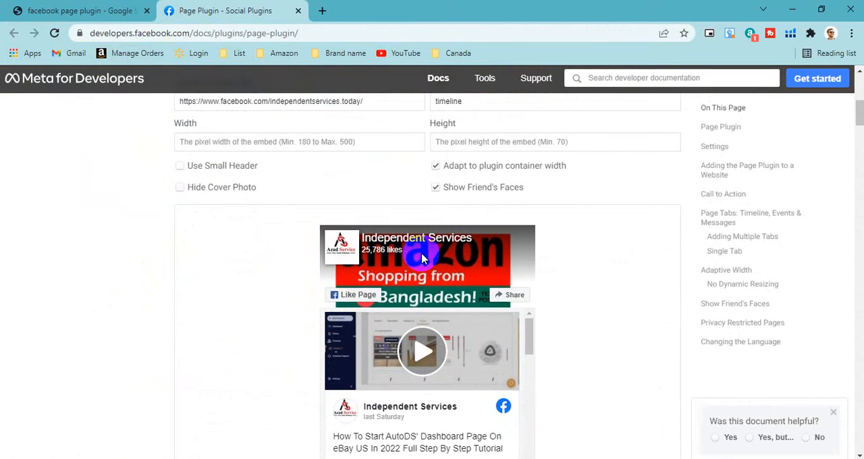
pyautogui.scroll(3)
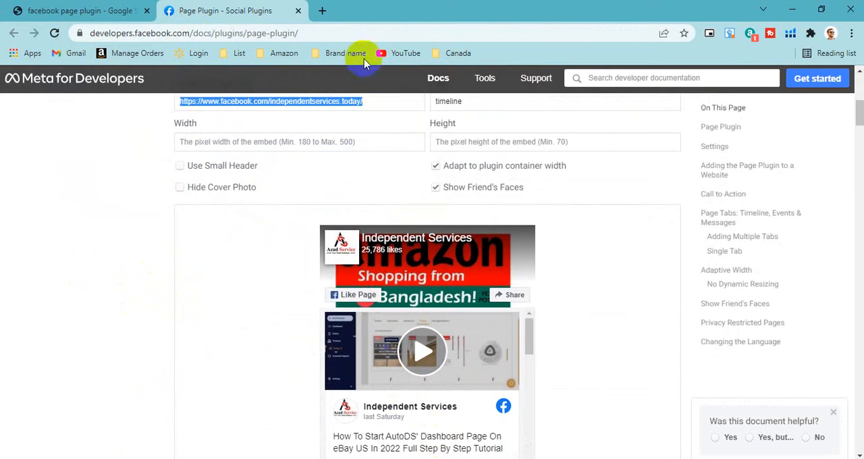
pyautogui.click(472, 11)
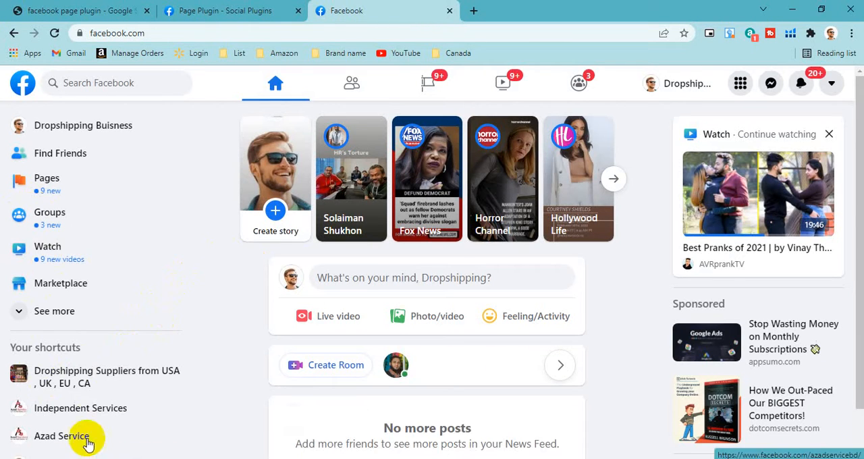
# Load the Azad Service page from the left sidebar shortcut and scroll through its posts
pyautogui.click(62, 435)
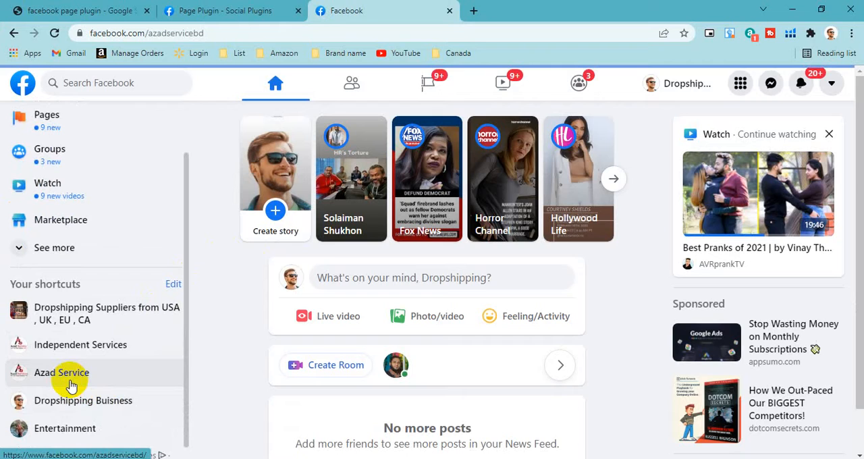
pyautogui.click(62, 373)
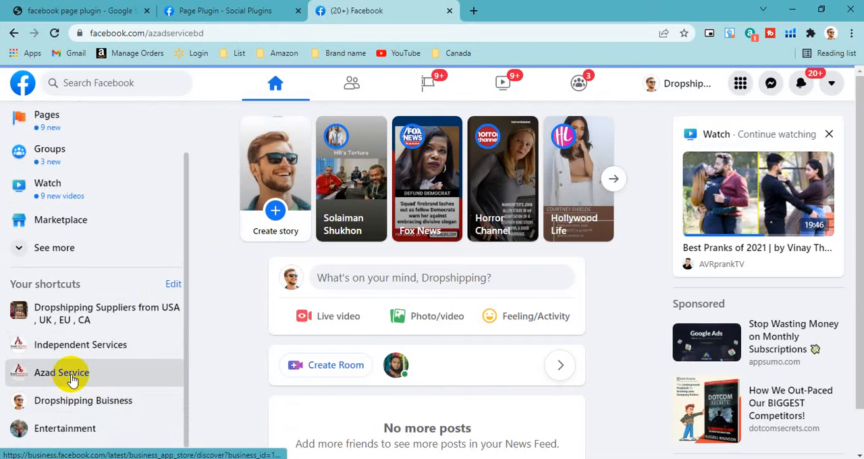
pyautogui.click(62, 372)
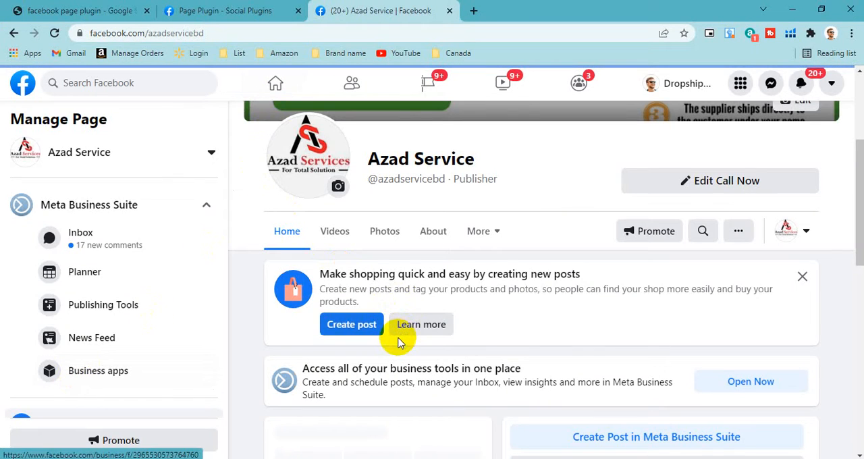
pyautogui.scroll(-3)
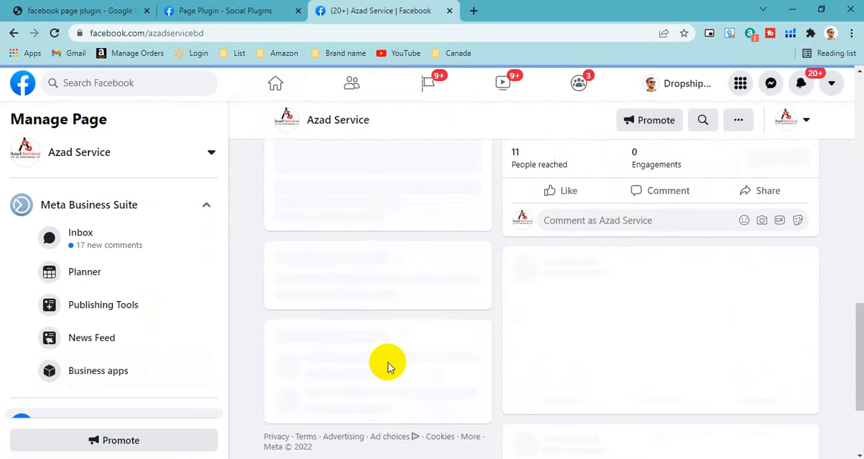
pyautogui.rightClick(146, 33)
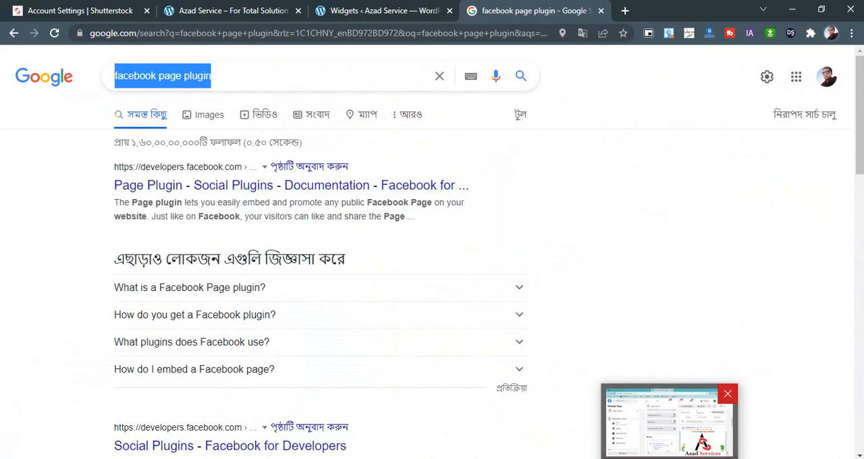
# Return to the Page Plugin configurator, now set to the azadservicebd Facebook URL
pyautogui.click(292, 185)
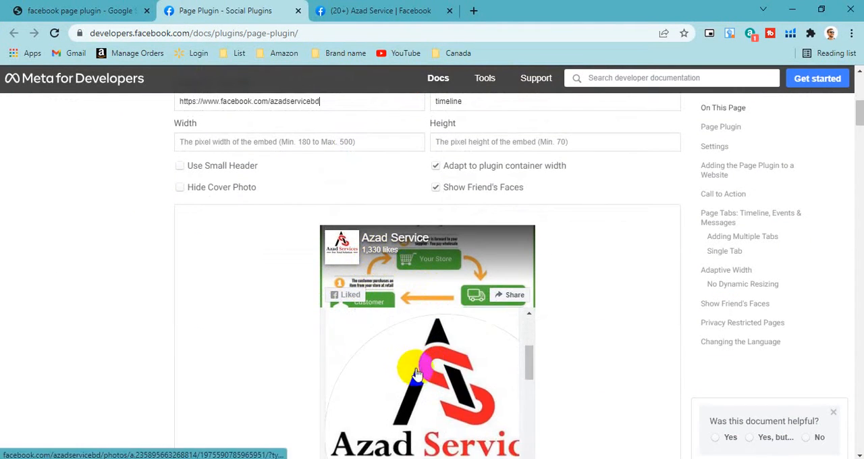
# Enter the plugin width and height values and review the updated Azad Service preview
pyautogui.scroll(3)
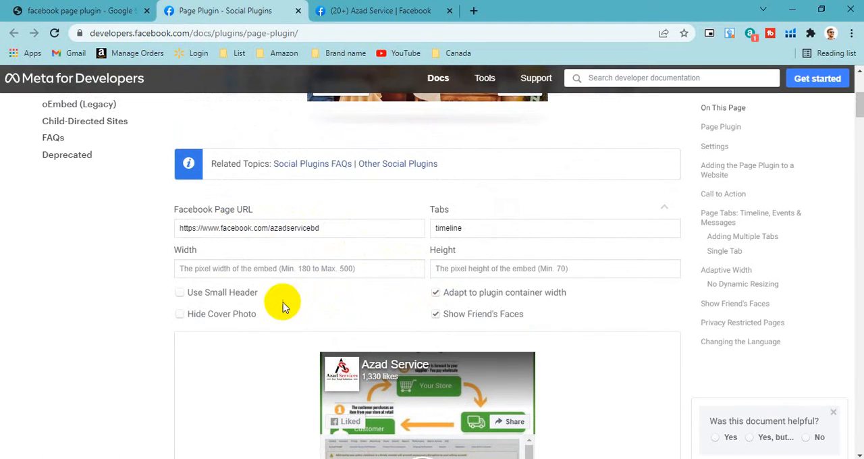
pyautogui.moveTo(411, 267)
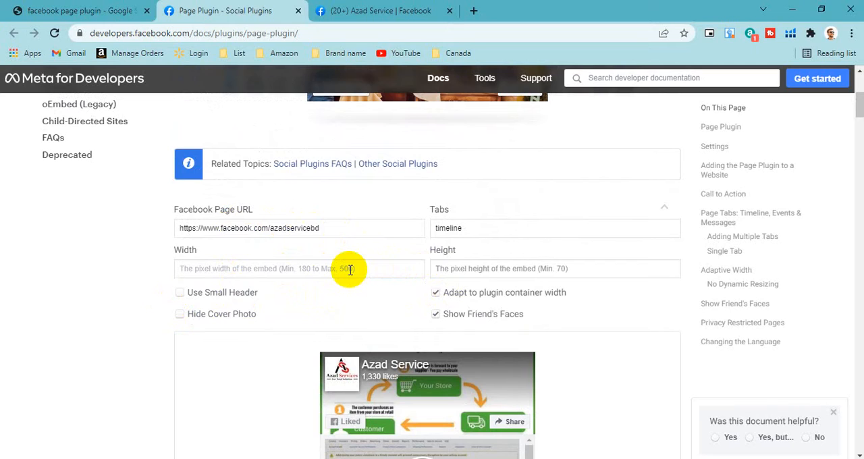
pyautogui.write('300')
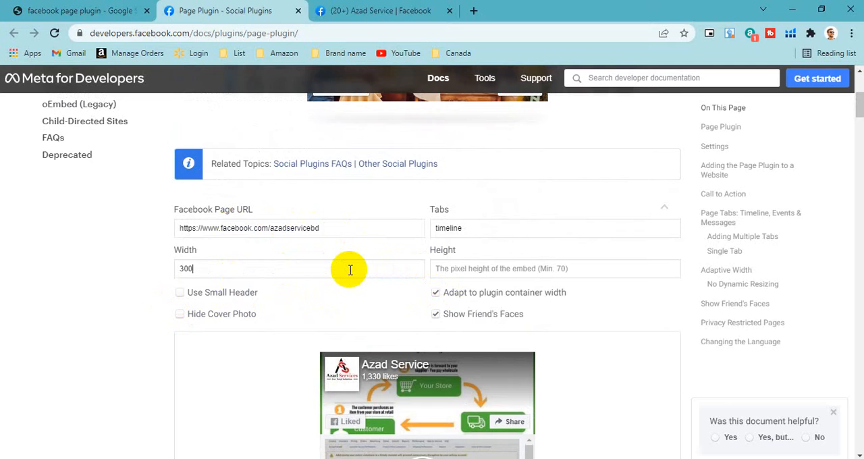
pyautogui.scroll(-3)
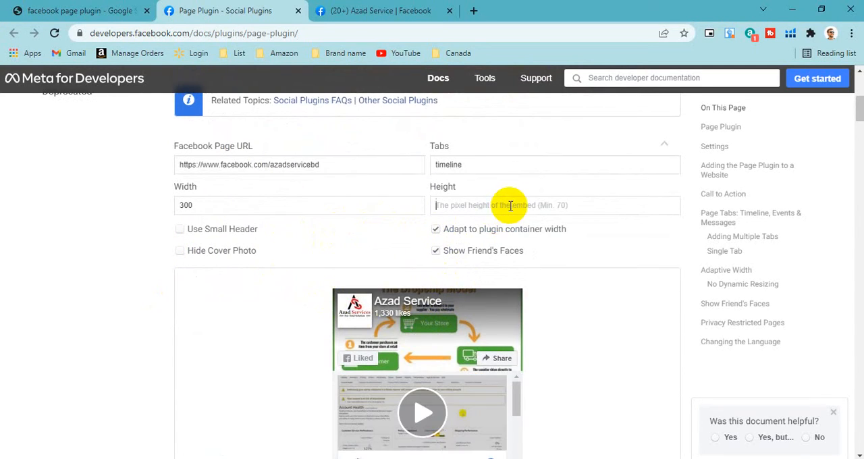
pyautogui.moveTo(489, 211)
pyautogui.write('800')
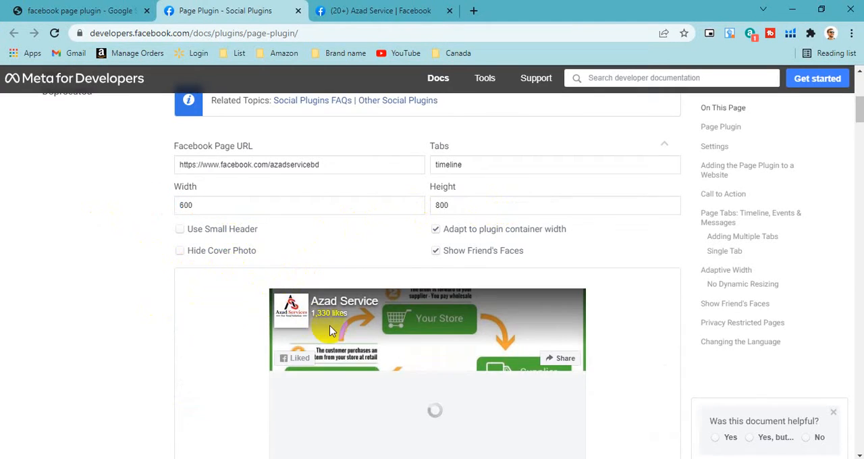
pyautogui.scroll(-3)
pyautogui.write('800')
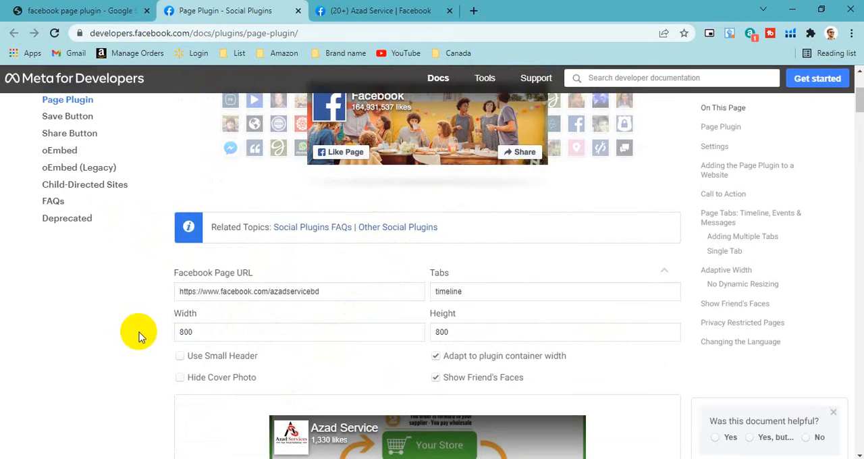
# Scroll through the preview down to the Get Code button
pyautogui.scroll(-3)
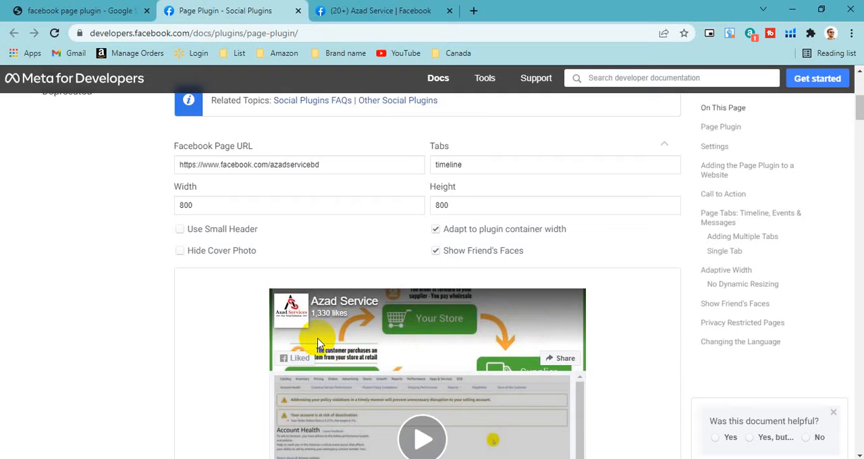
pyautogui.scroll(-3)
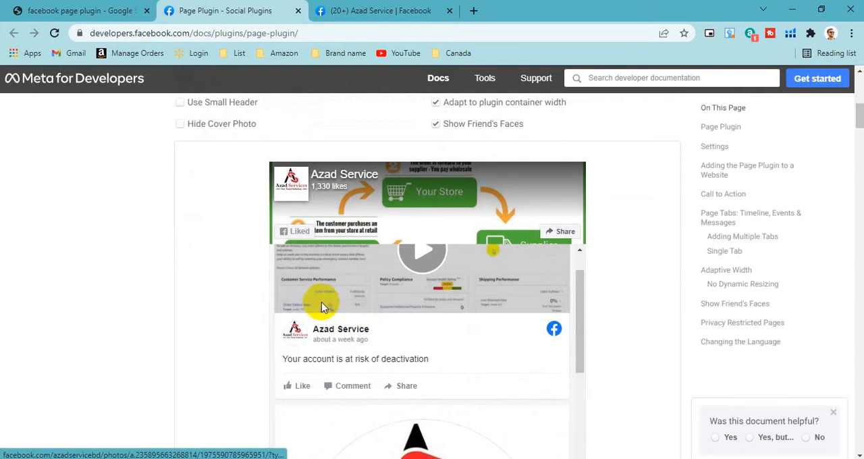
pyautogui.scroll(3)
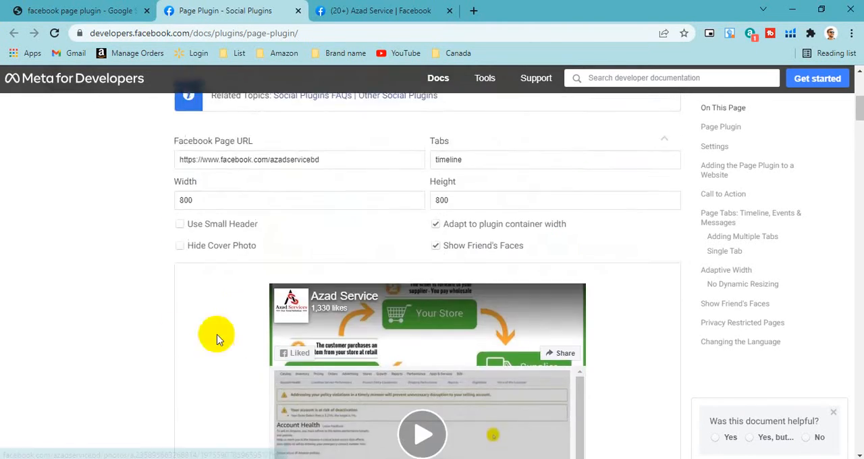
pyautogui.scroll(-3)
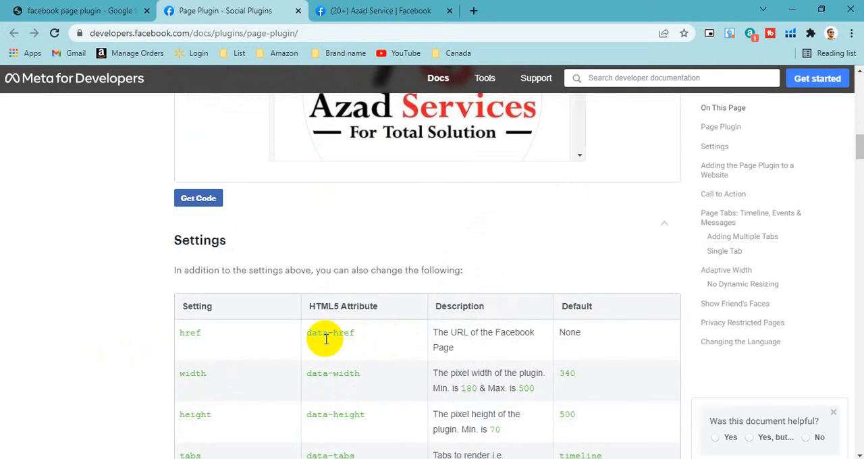
# Generate the embed code, take the IFrame version, and move to the WordPress admin tab
pyautogui.click(198, 197)
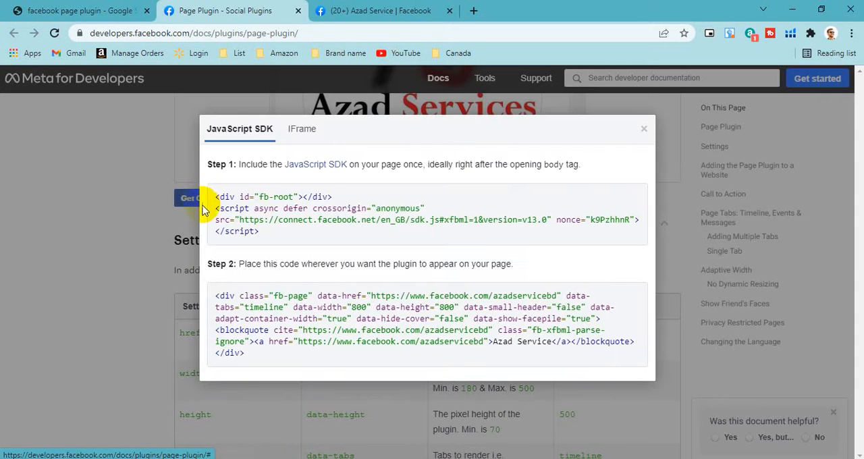
pyautogui.click(303, 130)
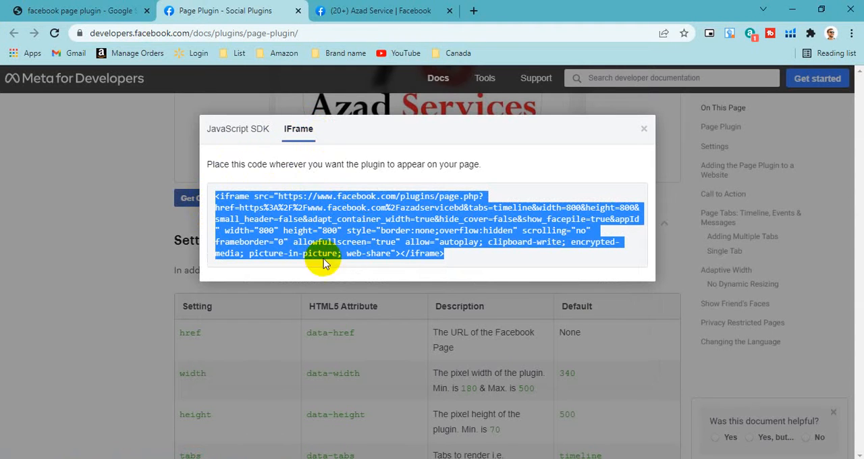
pyautogui.click(383, 11)
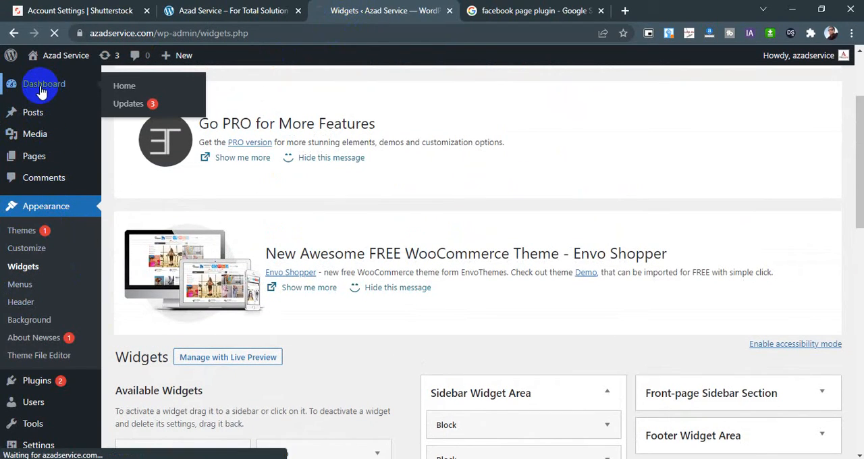
# Go from the WordPress dashboard to Appearance > Widgets and scroll to the widget list
pyautogui.click(44, 84)
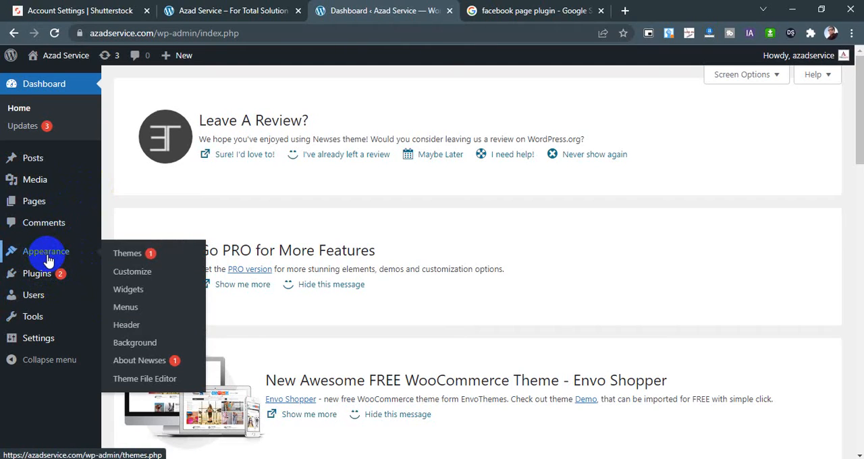
pyautogui.click(126, 254)
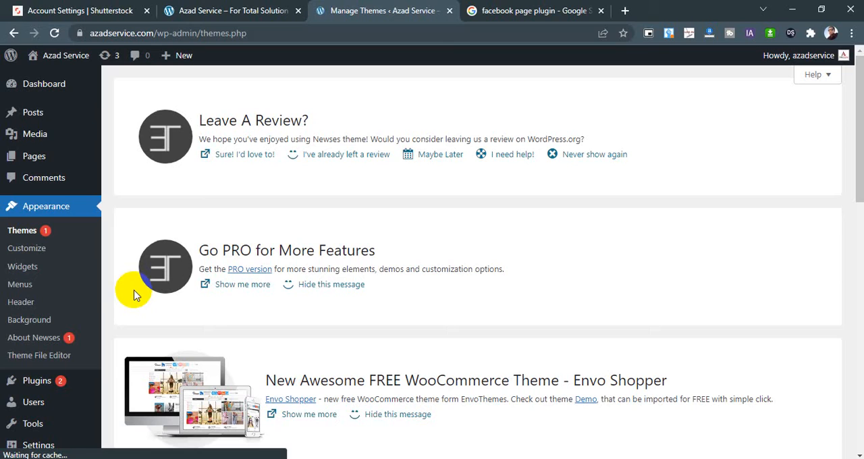
pyautogui.click(22, 266)
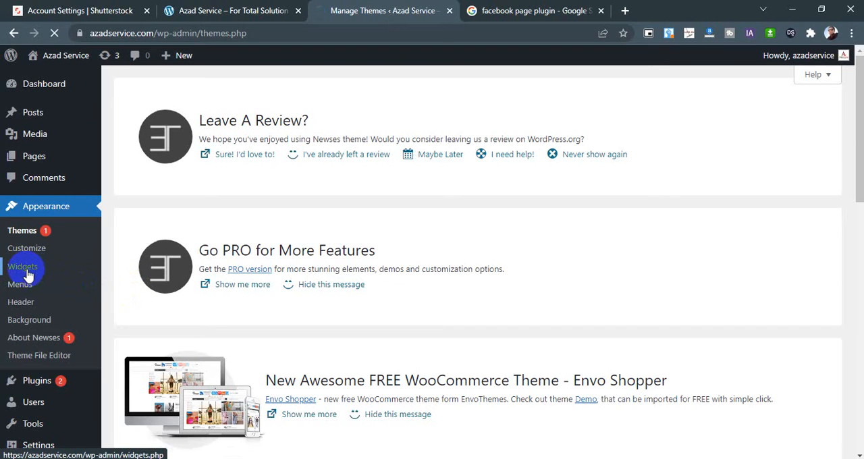
pyautogui.click(23, 266)
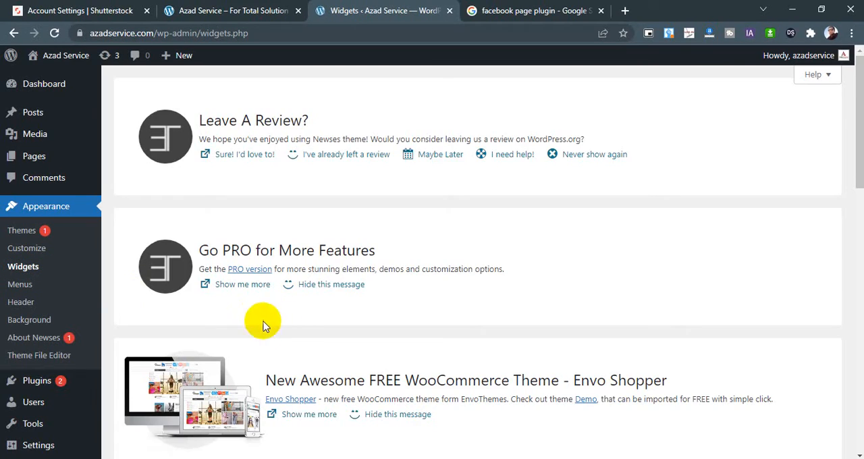
pyautogui.scroll(-3)
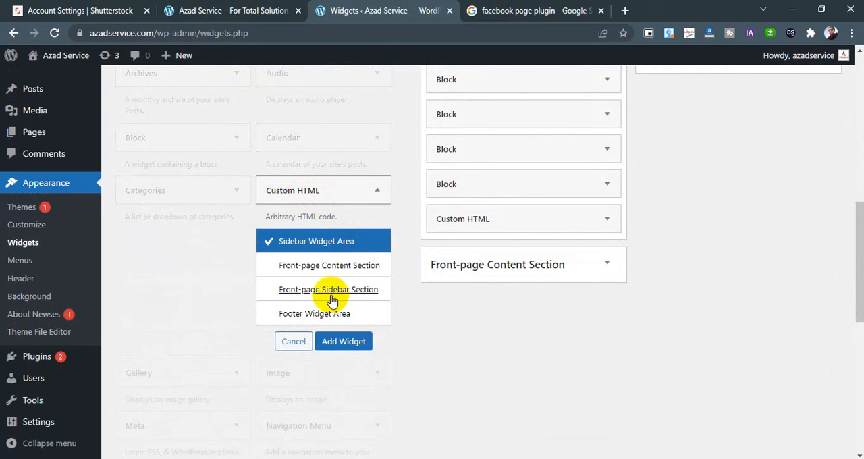
pyautogui.moveTo(343, 341)
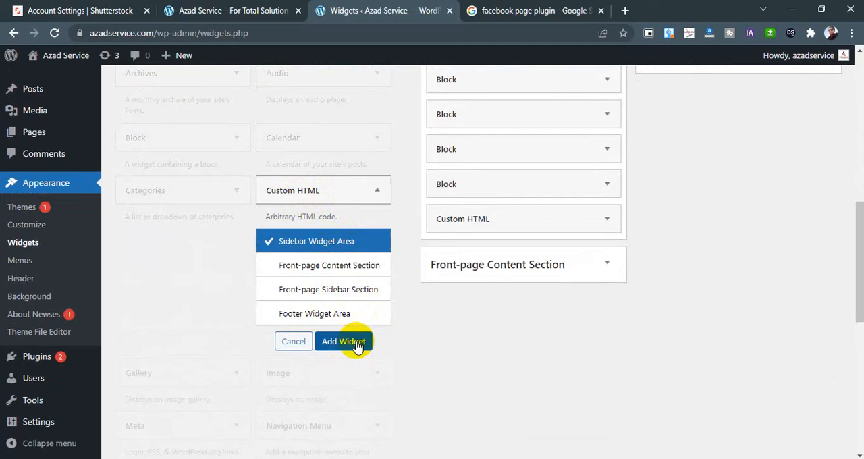
# Add a Custom HTML widget with the iframe code to the Sidebar Widget Area and save it
pyautogui.click(343, 340)
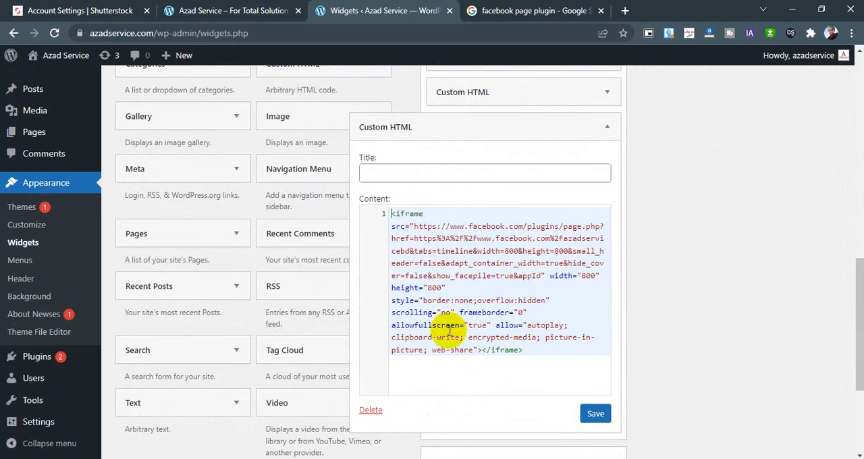
pyautogui.click(594, 413)
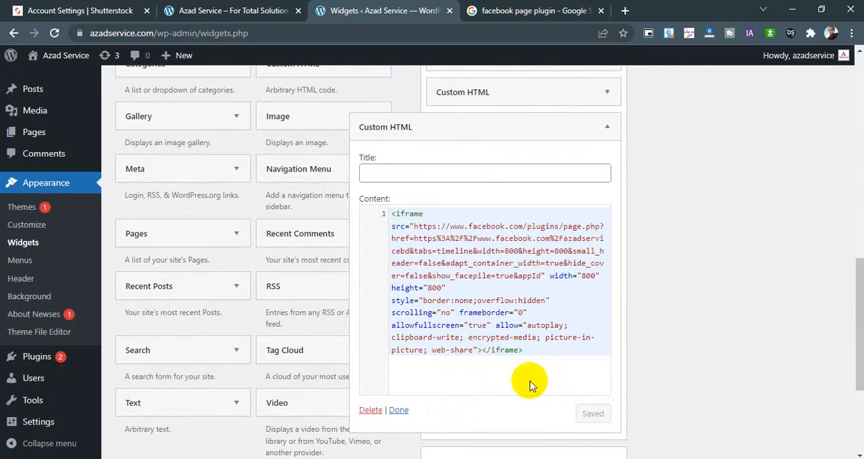
pyautogui.click(233, 11)
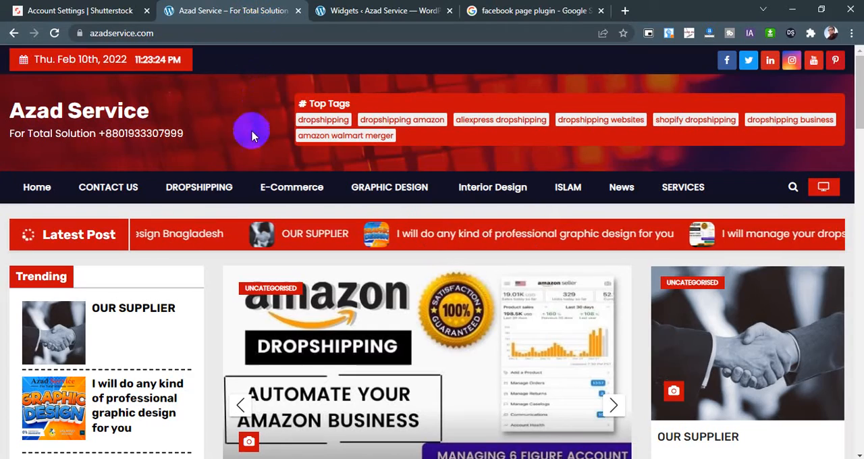
# Scroll the live azadservice.com homepage down to the sidebar Facebook feed and back up
pyautogui.scroll(-3)
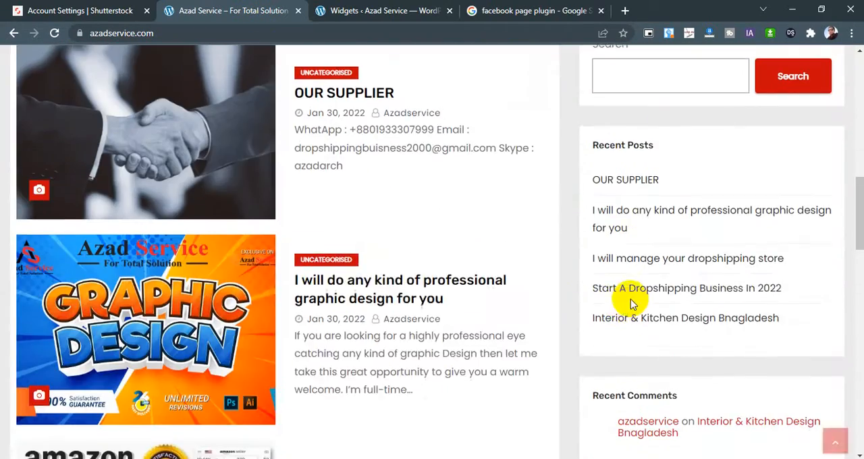
pyautogui.scroll(-3)
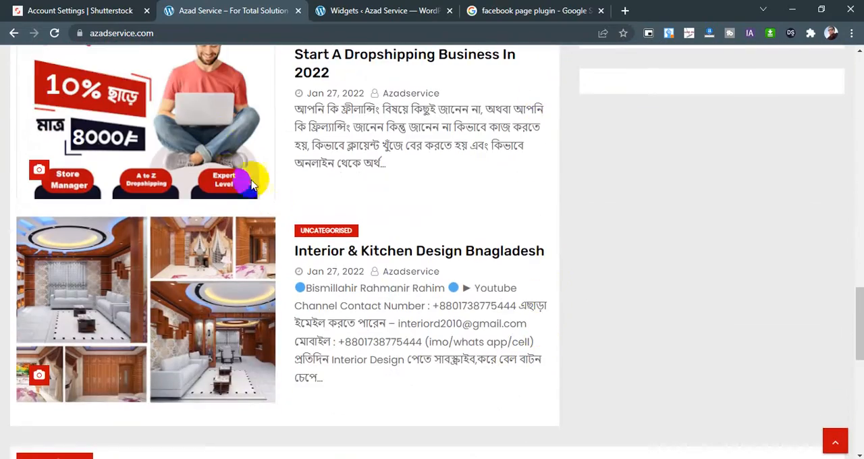
pyautogui.scroll(-3)
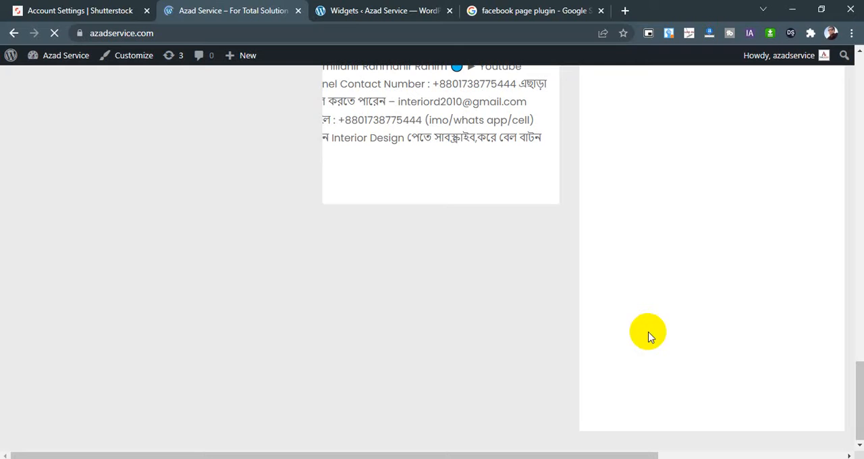
pyautogui.scroll(3)
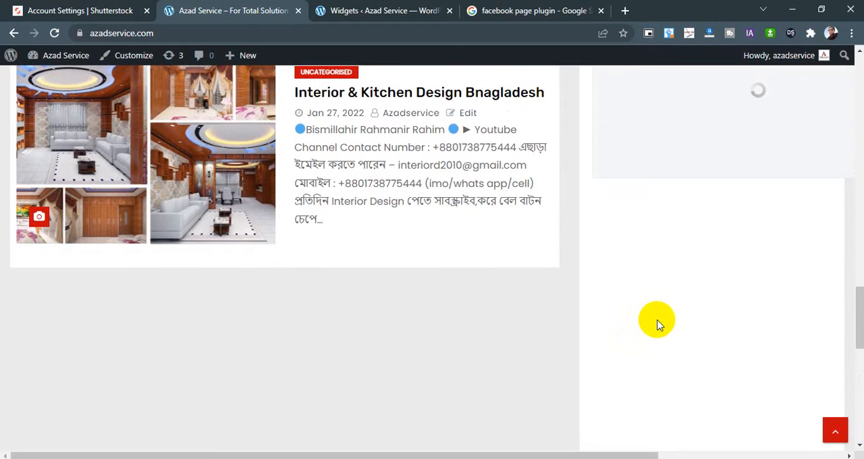
pyautogui.scroll(3)
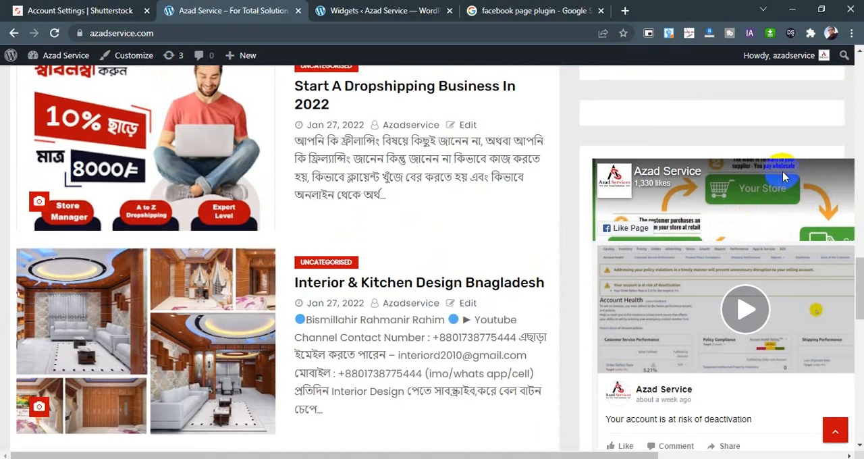
pyautogui.moveTo(745, 309)
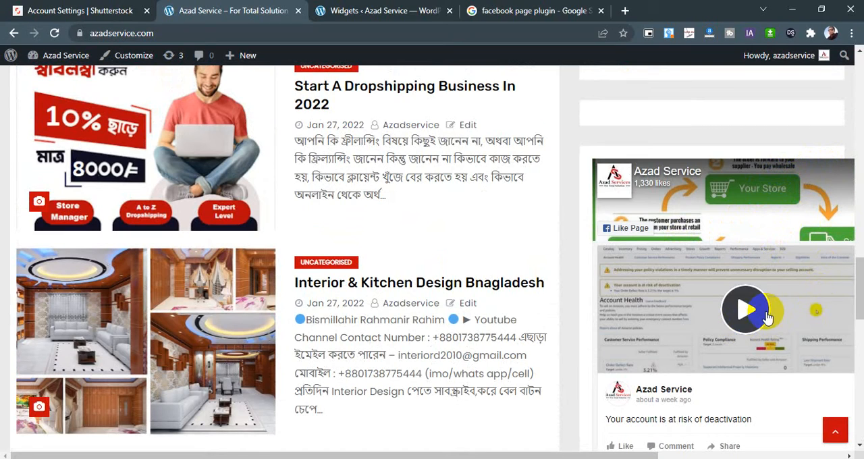
pyautogui.moveTo(601, 384)
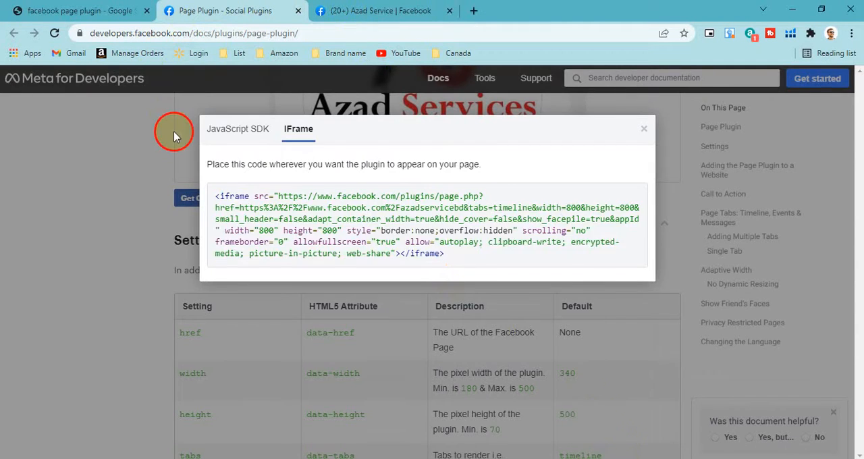
# Close the code dialog and replace the plugin width with a smaller value, checking the preview
pyautogui.click(643, 128)
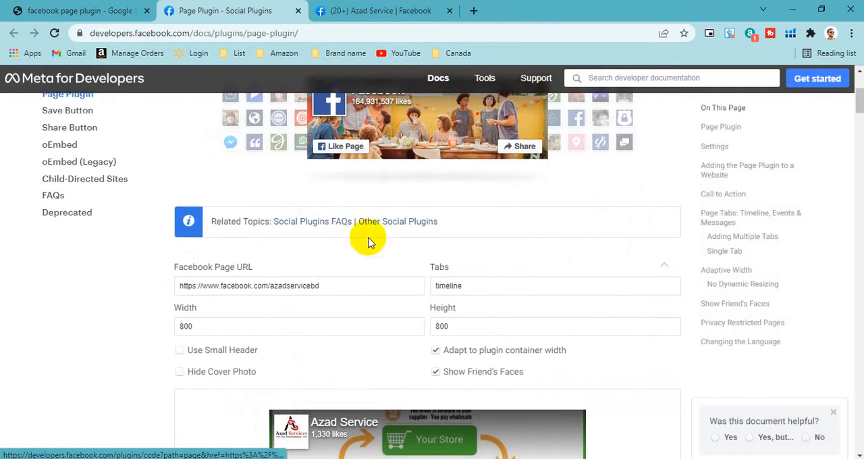
pyautogui.tripleClick(186, 332)
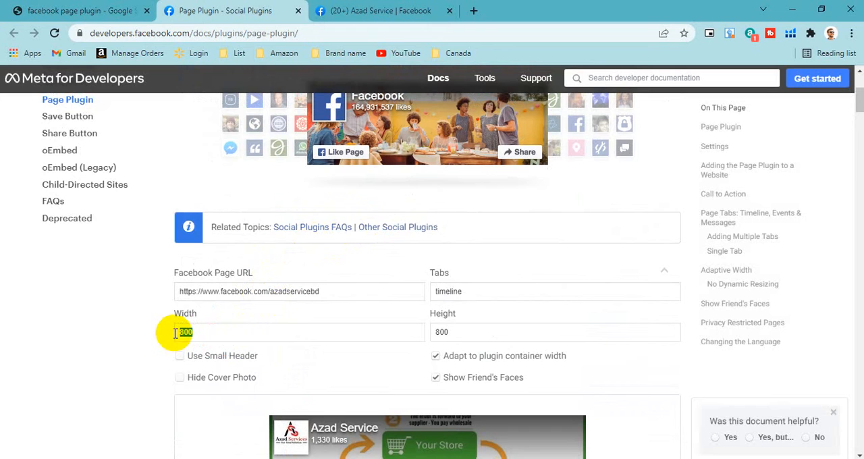
pyautogui.write('600')
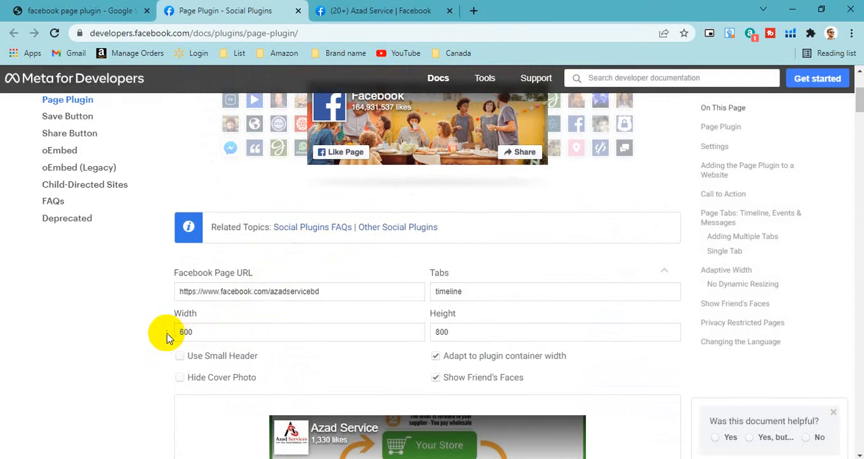
pyautogui.scroll(-3)
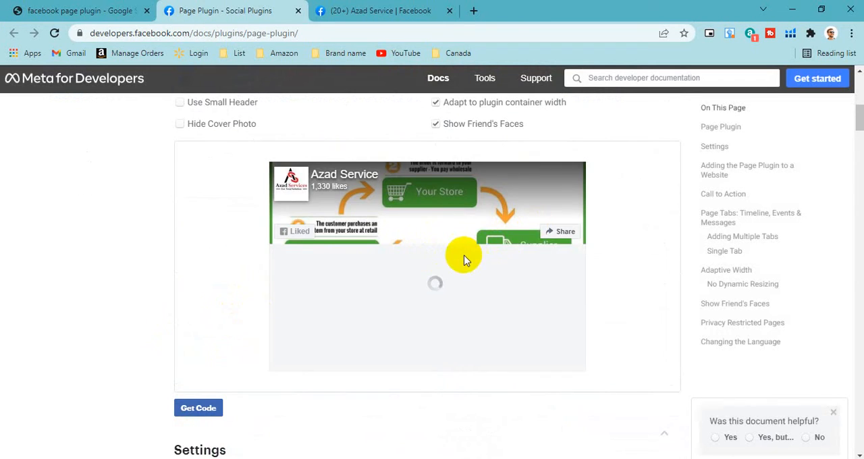
pyautogui.scroll(3)
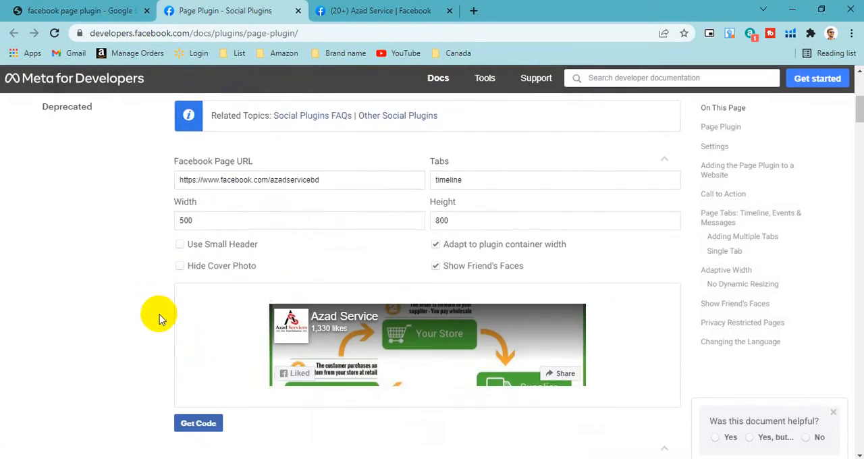
# Generate the embed code for the resized plugin and move to the WordPress admin tab
pyautogui.scroll(-3)
pyautogui.write('400')
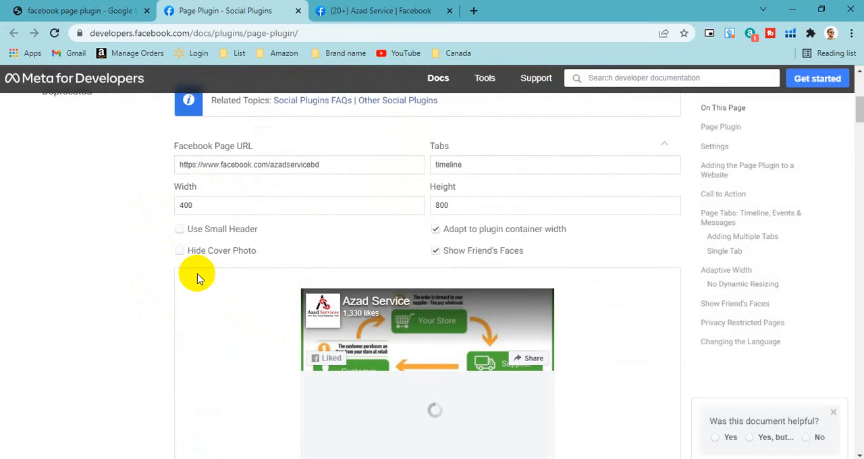
pyautogui.scroll(-3)
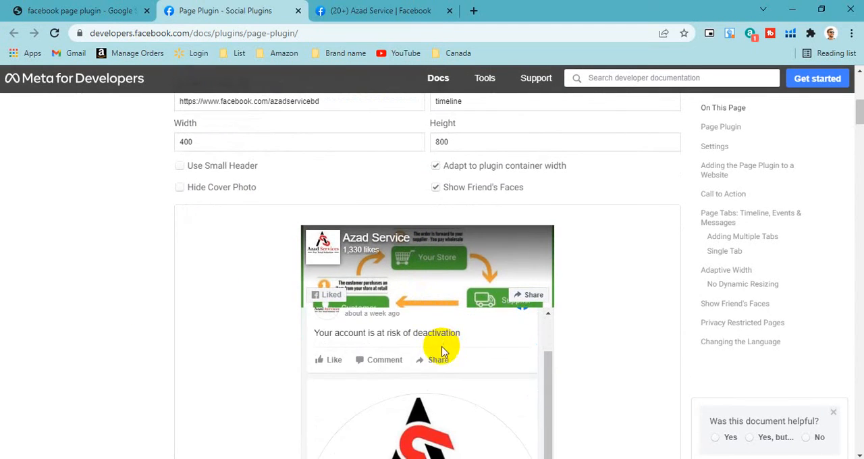
pyautogui.scroll(-3)
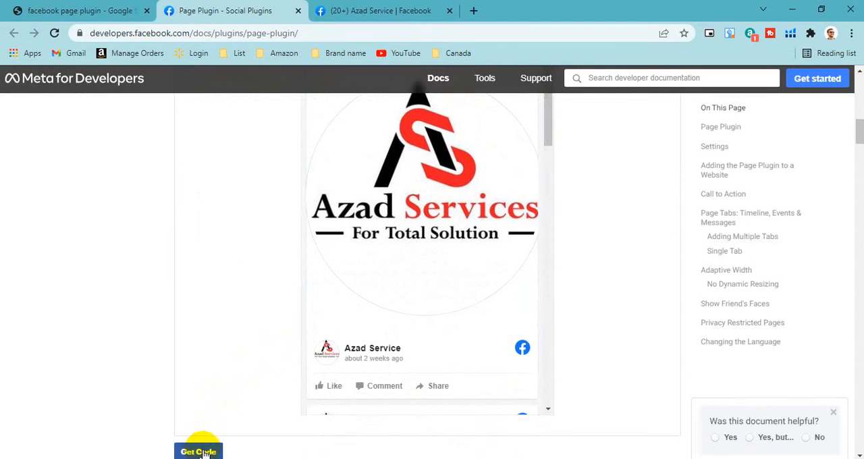
pyautogui.click(197, 451)
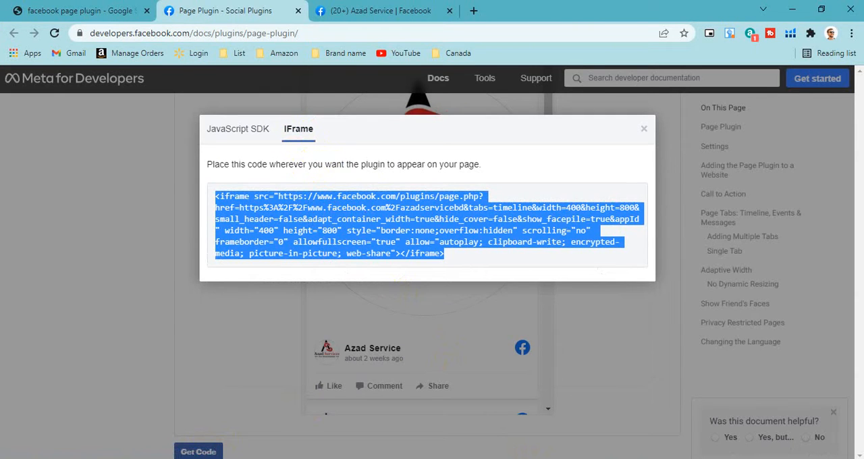
pyautogui.click(384, 11)
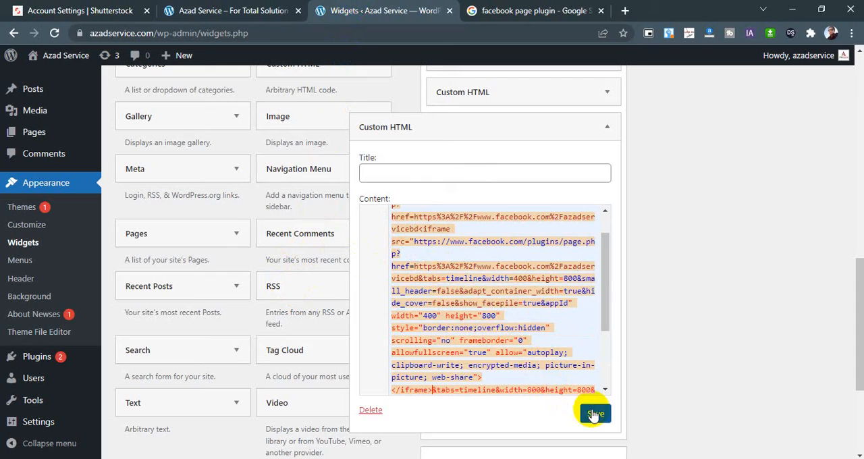
# Delete the erroring Custom HTML widget, add a new sidebar one with the 400 px iframe, and save
pyautogui.click(594, 413)
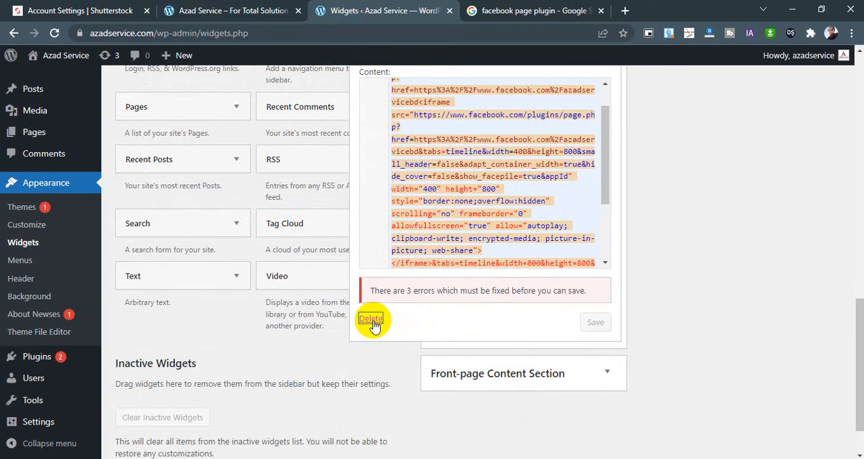
pyautogui.click(370, 319)
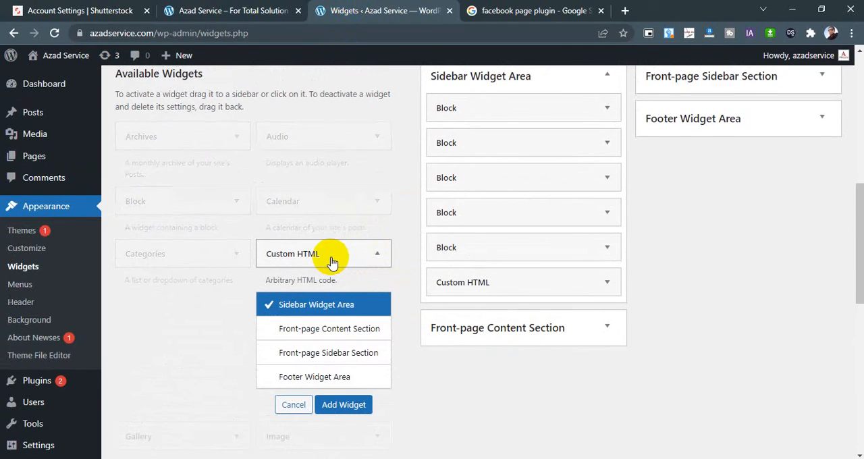
pyautogui.click(343, 406)
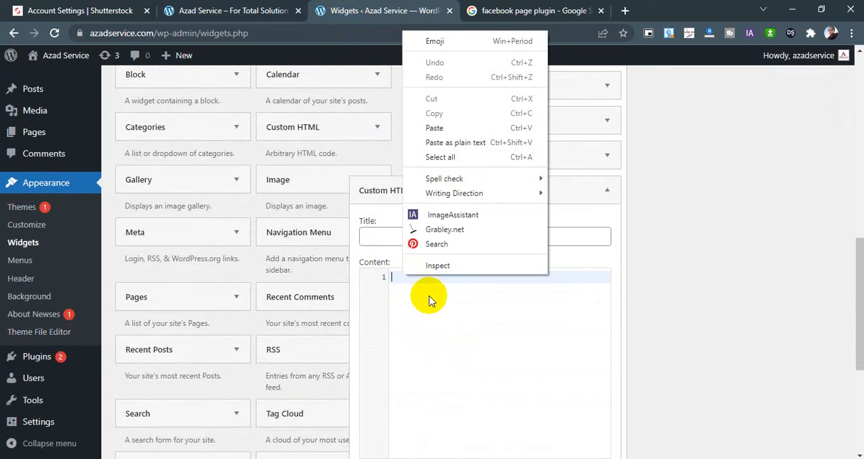
pyautogui.click(435, 127)
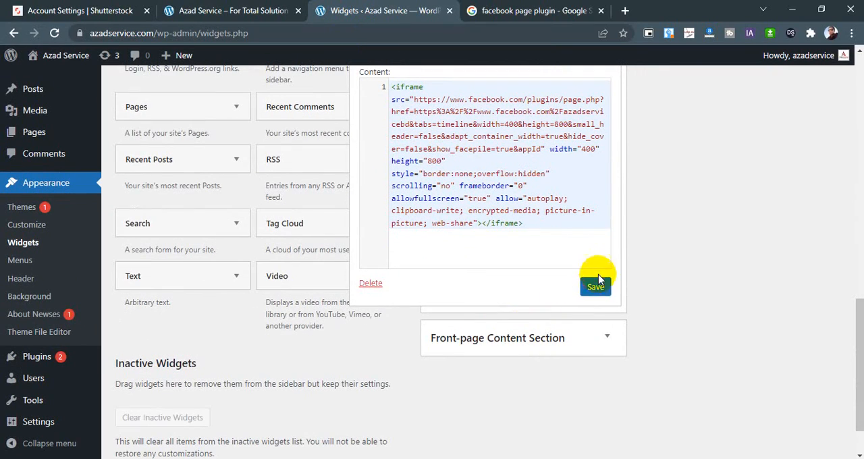
pyautogui.click(596, 286)
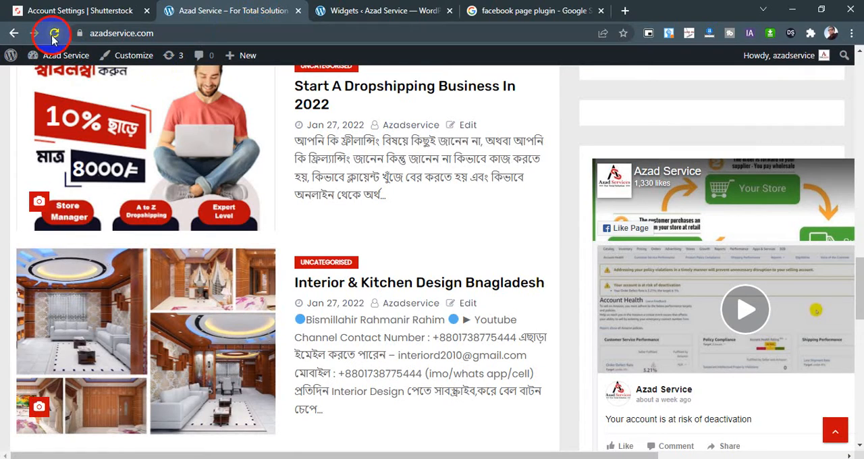
# Reload azadservice.com and scroll the homepage to confirm the sidebar Facebook feed shows Azad Service posts
pyautogui.click(54, 32)
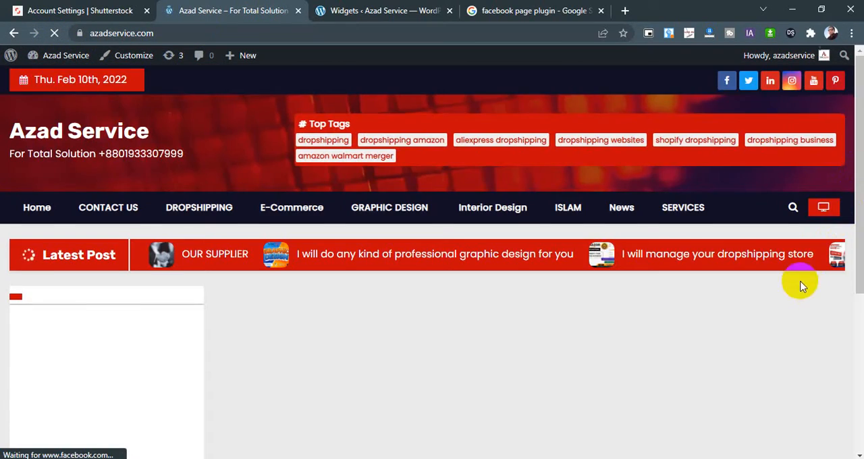
pyautogui.scroll(-3)
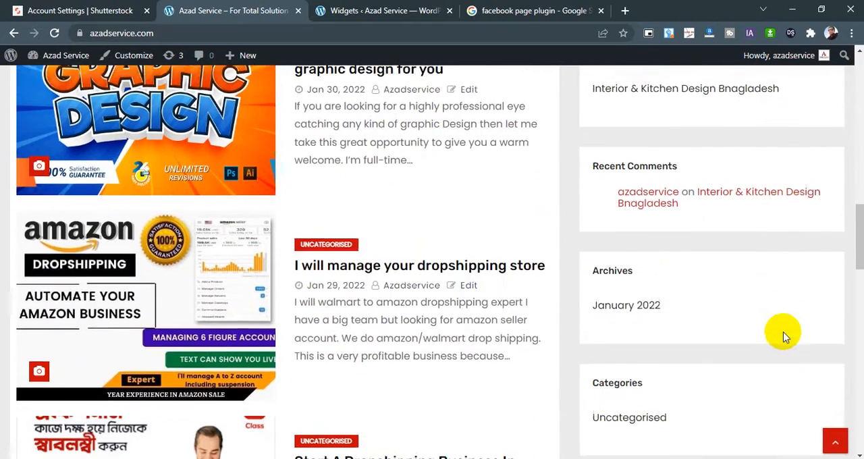
pyautogui.scroll(-3)
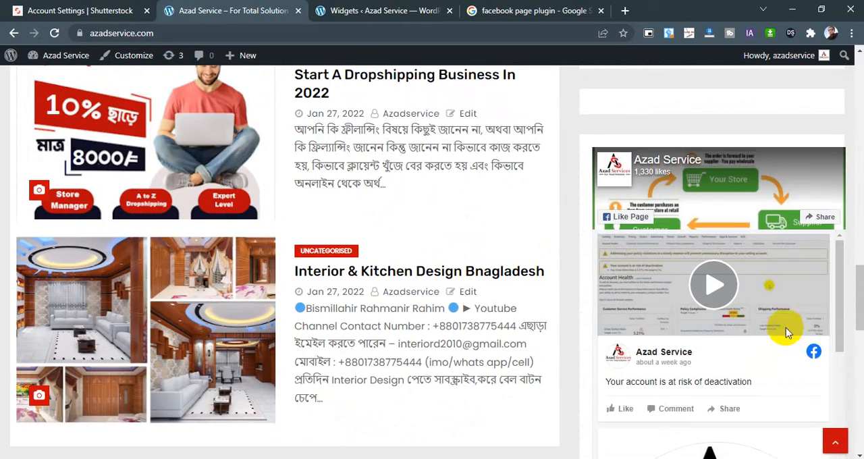
pyautogui.moveTo(719, 238)
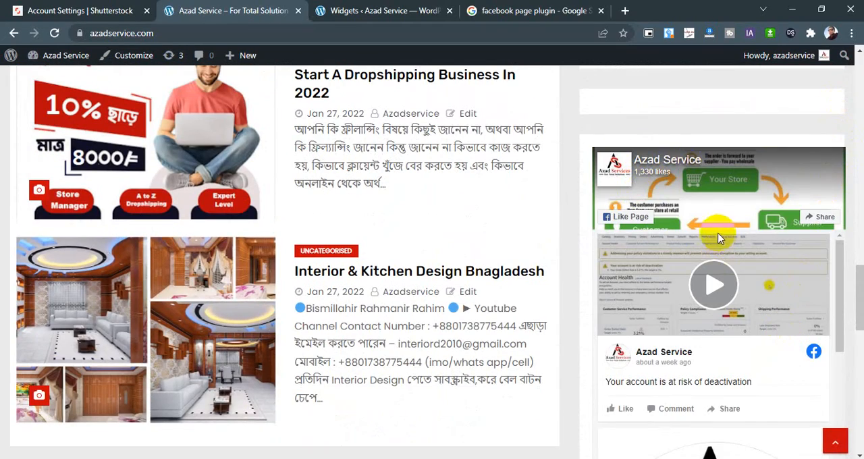
pyautogui.scroll(-3)
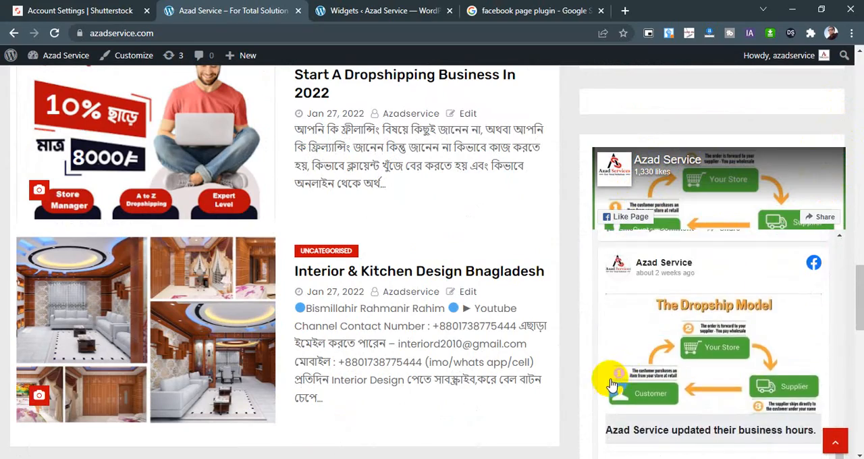
pyautogui.scroll(-3)
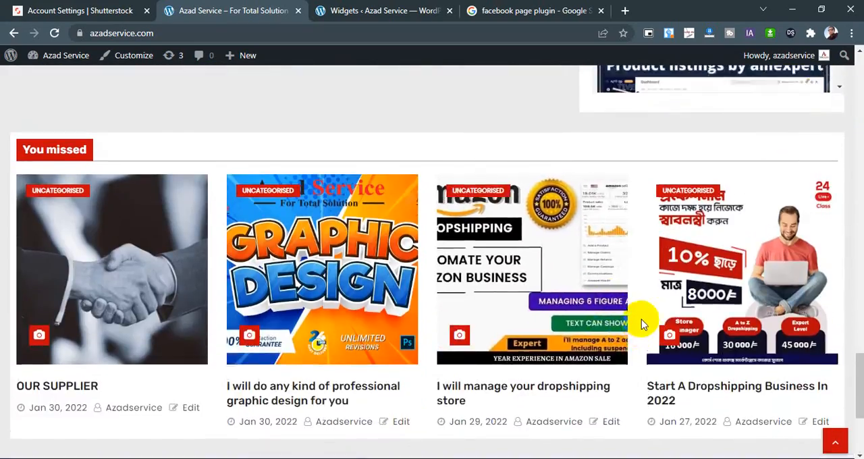
pyautogui.scroll(3)
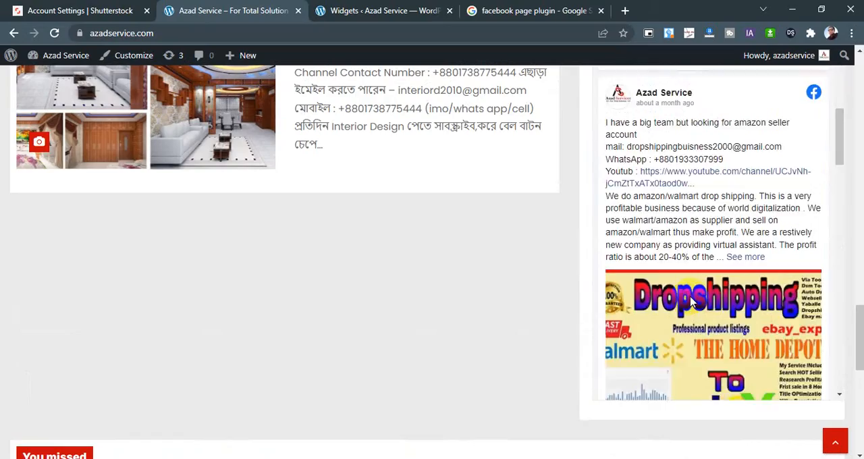
pyautogui.scroll(3)
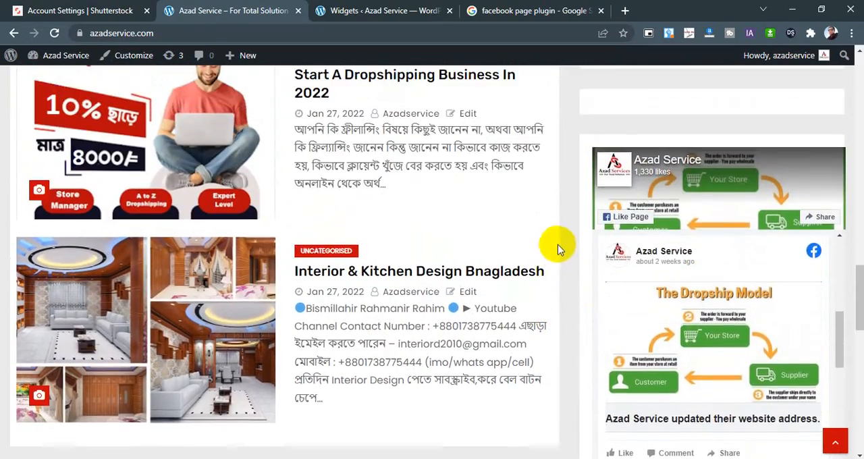
pyautogui.scroll(-3)
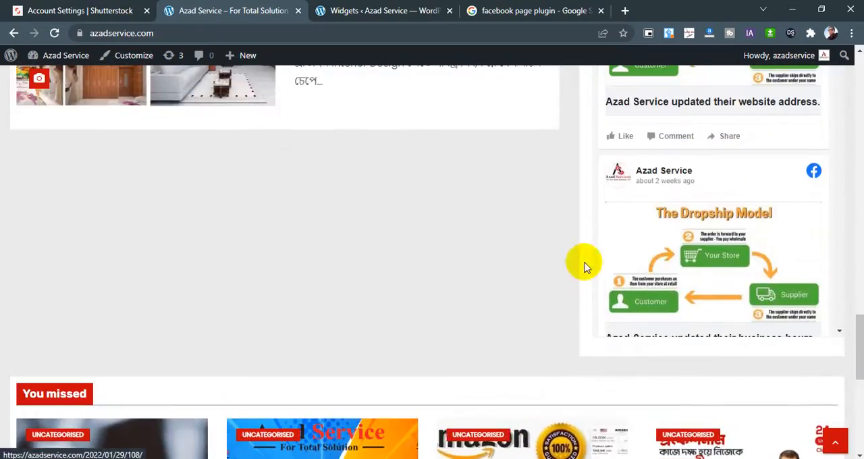
pyautogui.scroll(3)
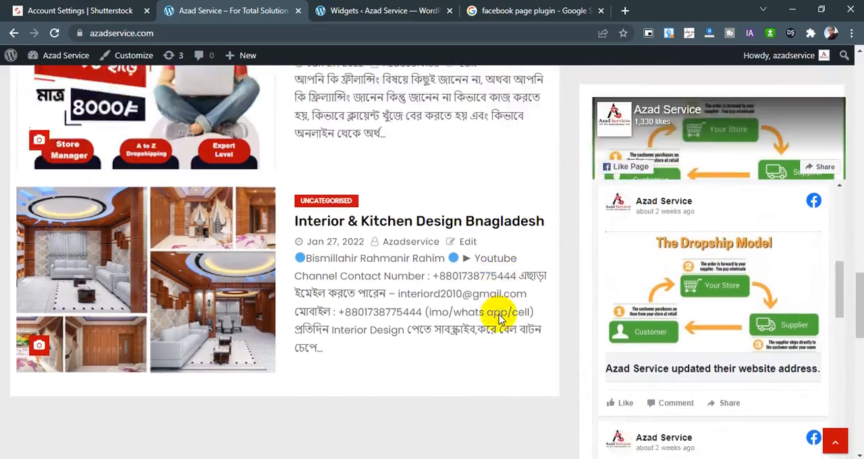
pyautogui.scroll(3)
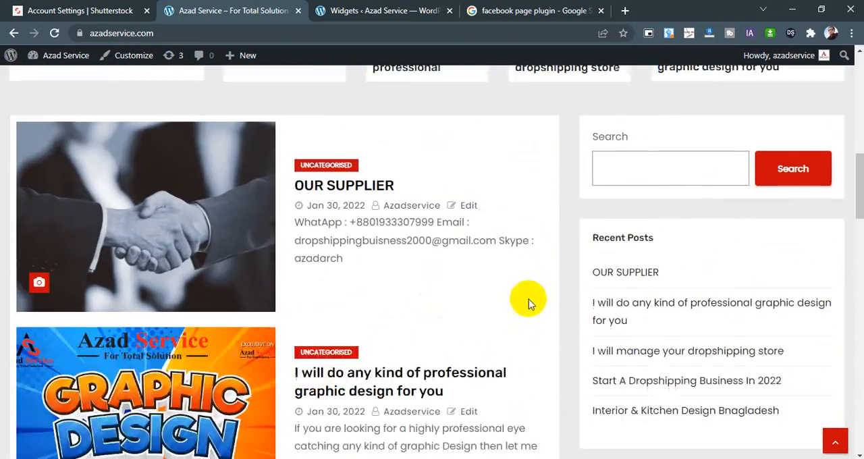
pyautogui.scroll(-3)
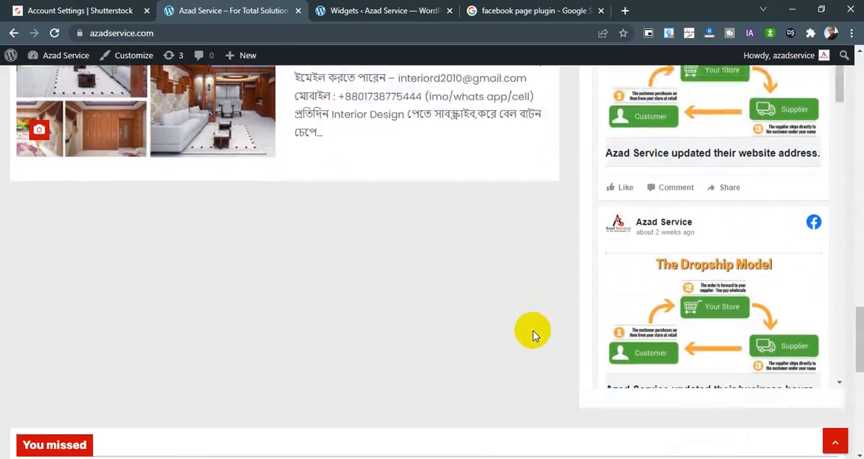
pyautogui.scroll(-3)
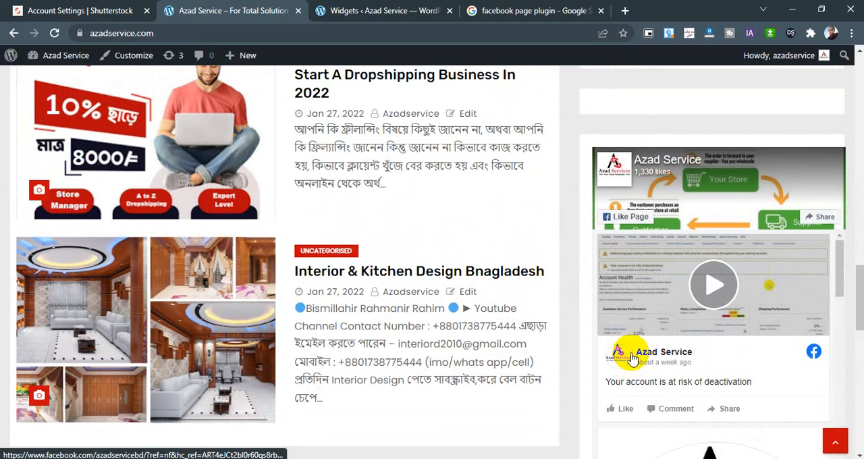
pyautogui.moveTo(605, 348)
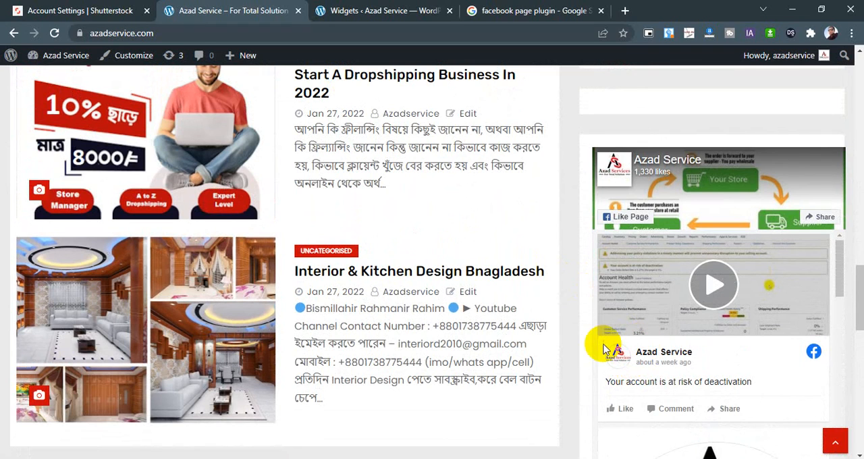
pyautogui.scroll(-3)
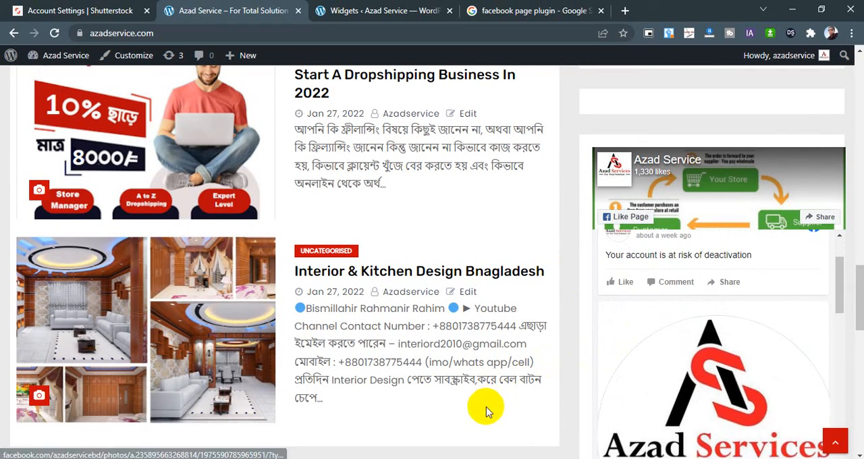
pyautogui.scroll(-3)
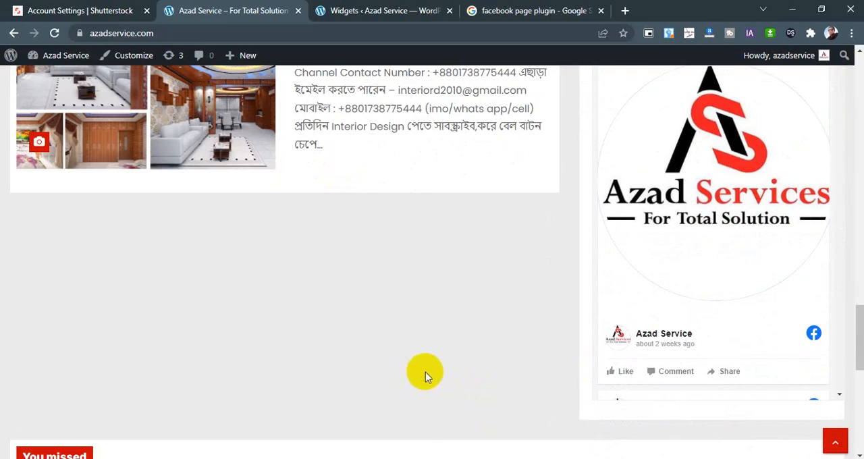
pyautogui.scroll(3)
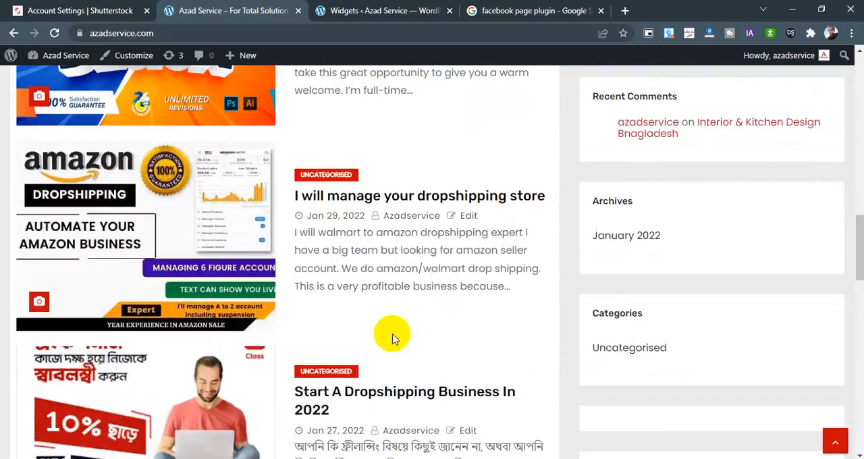
pyautogui.scroll(3)
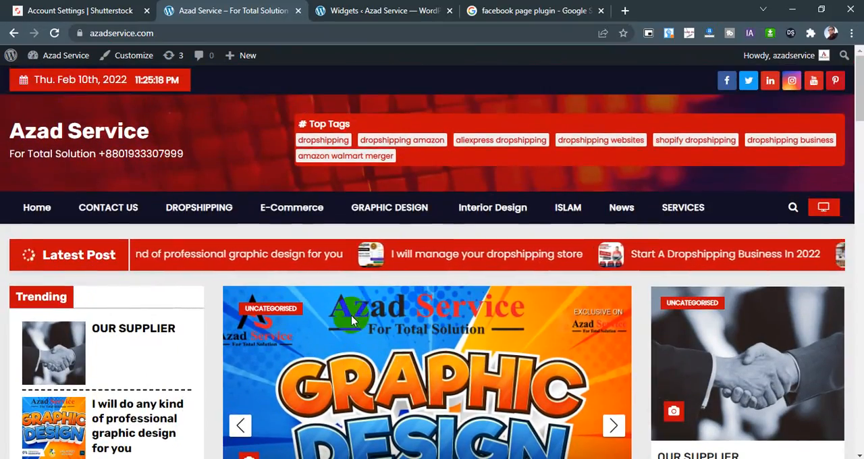
pyautogui.scroll(-3)
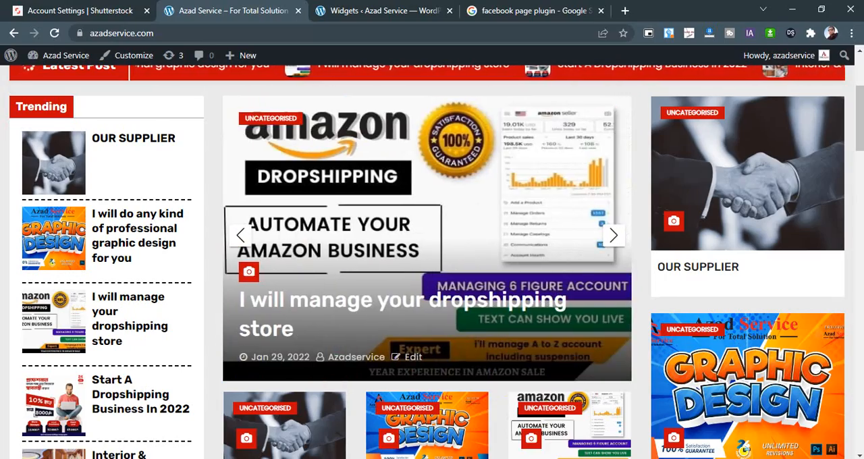